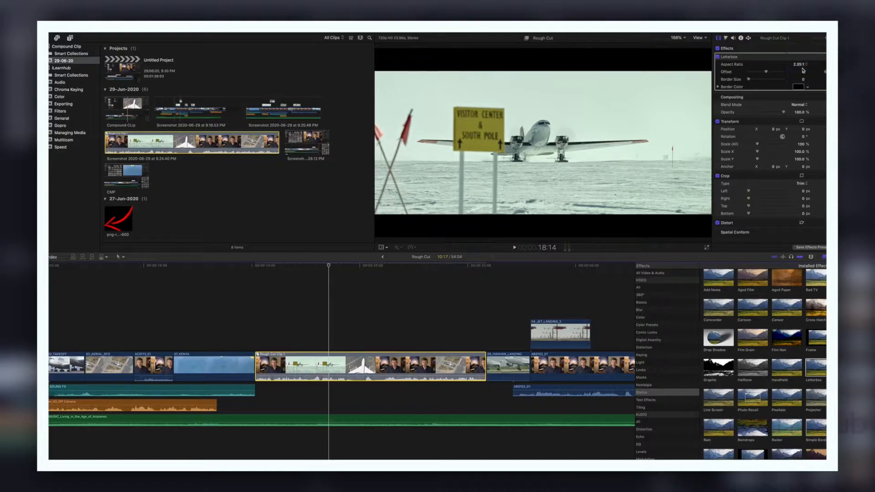
Step: Break the Inteview-BRoll compound clip into its interview, B-roll and sound effect clips
left_click(299, 265)
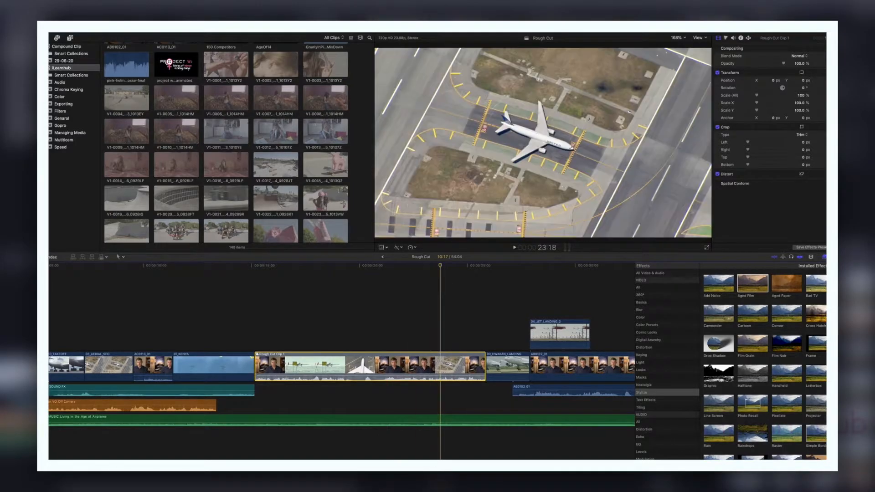
left_click_drag(776, 95, 754, 94)
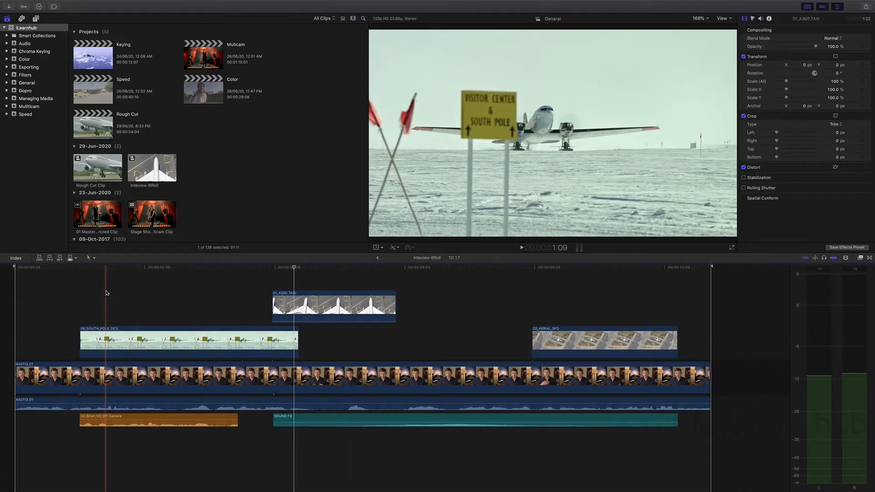
left_click(120, 4)
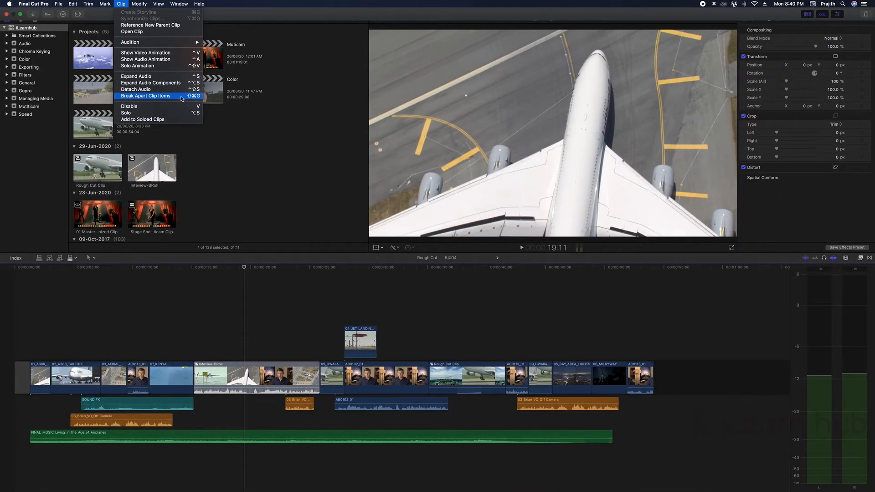
left_click(145, 96)
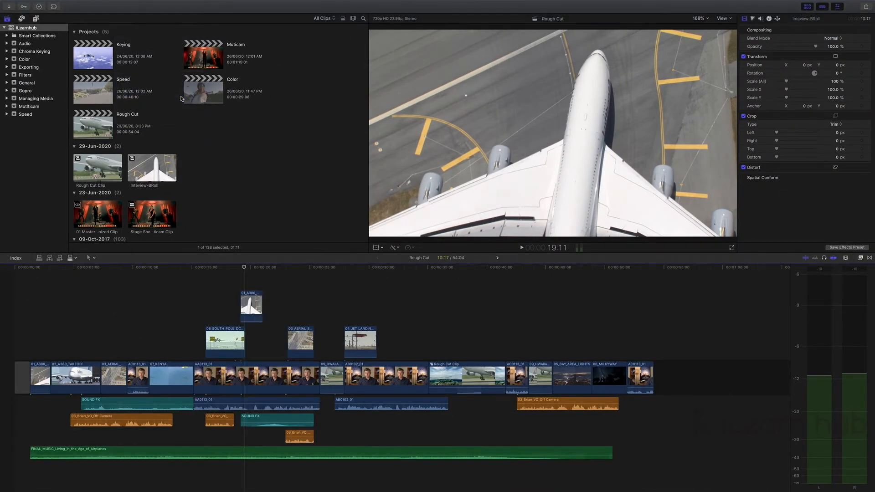